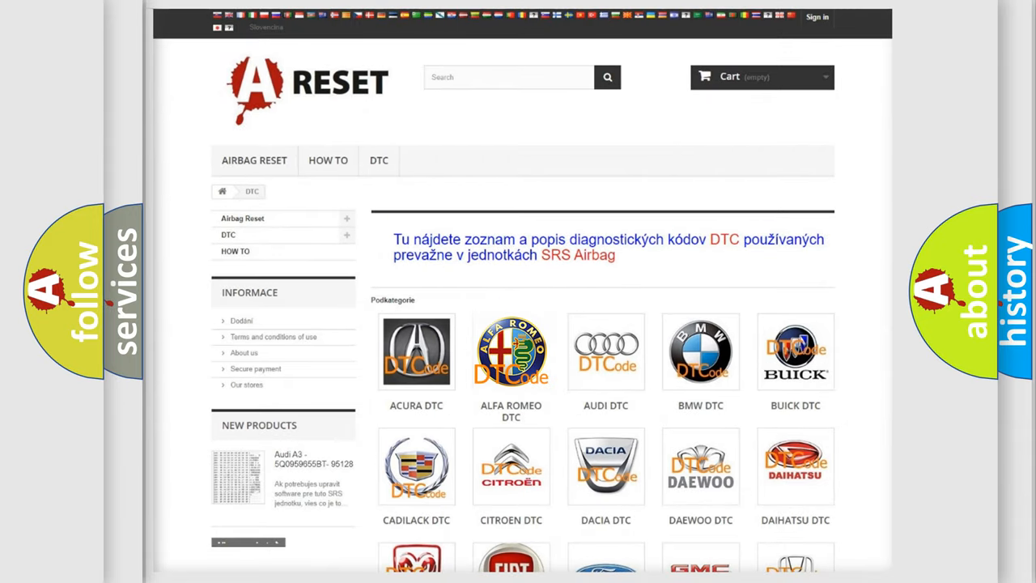
Step: Open the ALFA ROMEO DTC category and scroll through its B, C and P codes
left_click(510, 351)
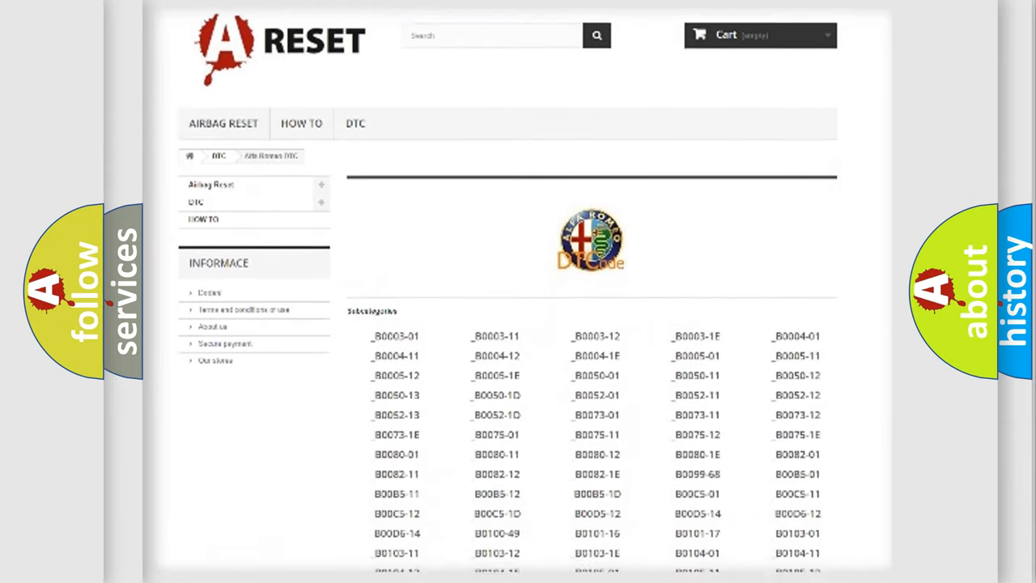
scroll("down", 3)
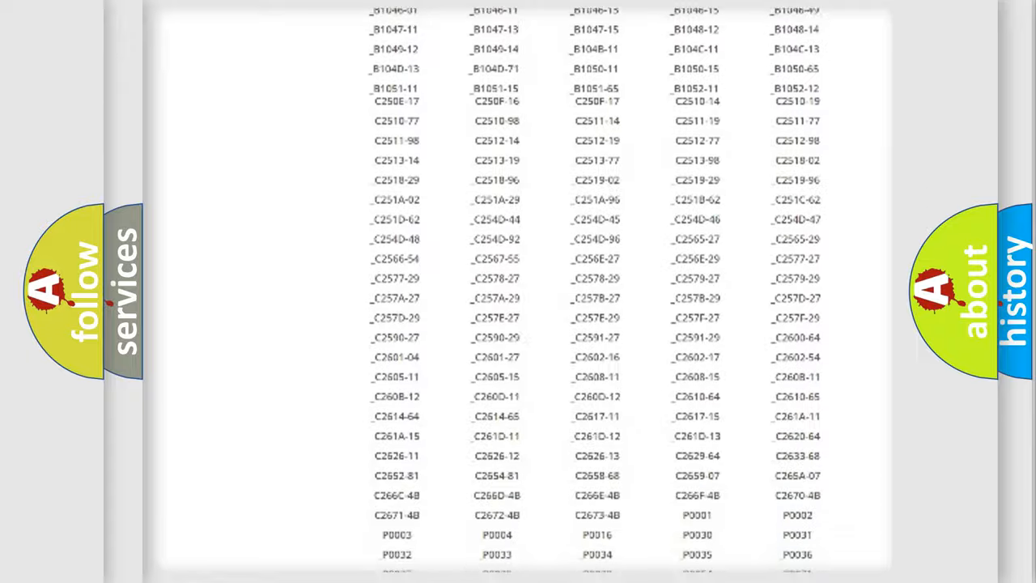
scroll("up", 3)
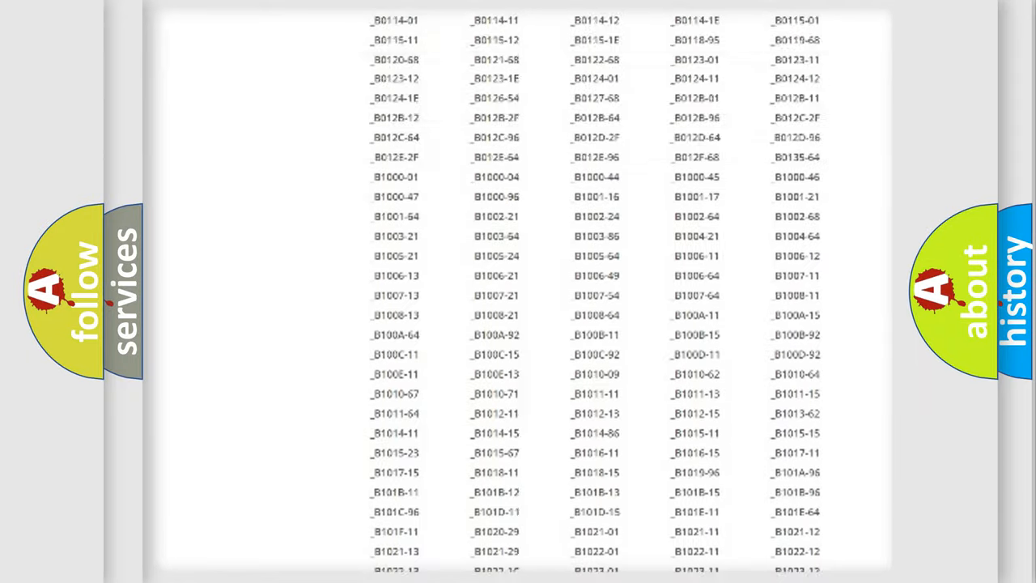
scroll("up", 3)
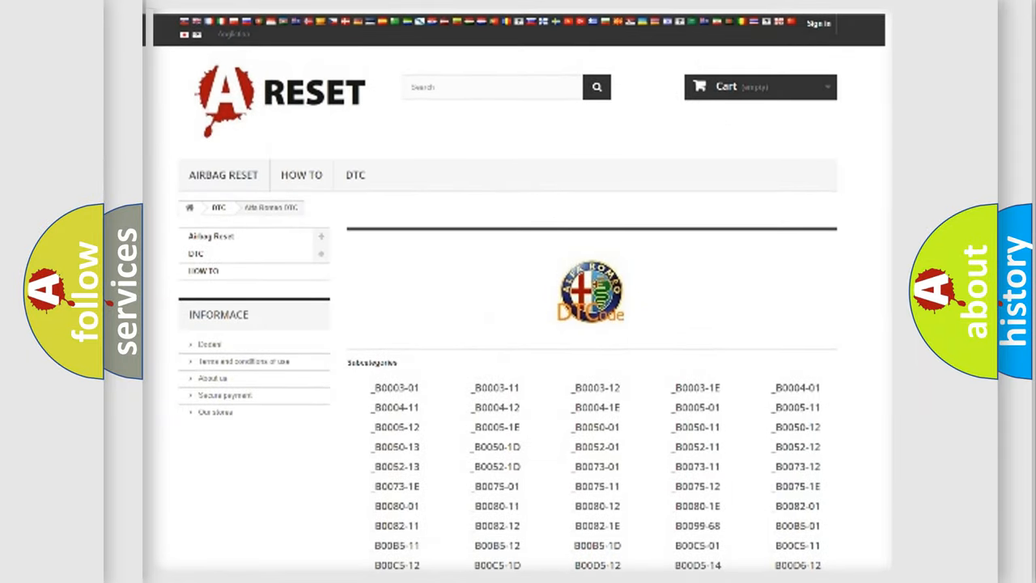